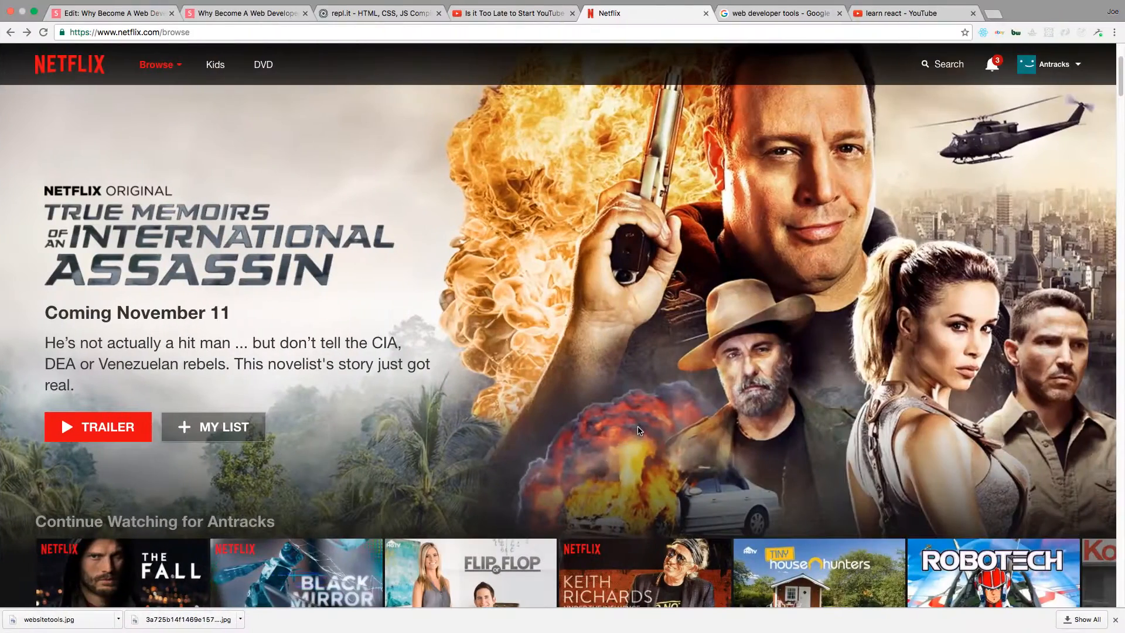
mouse_move(1001, 361)
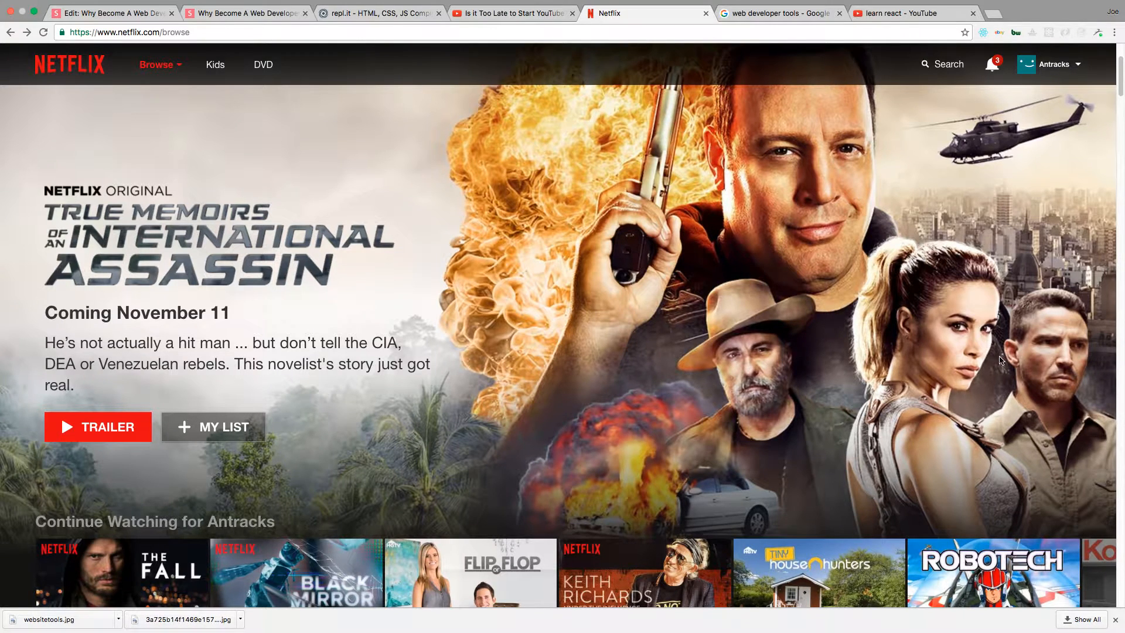
mouse_move(893, 463)
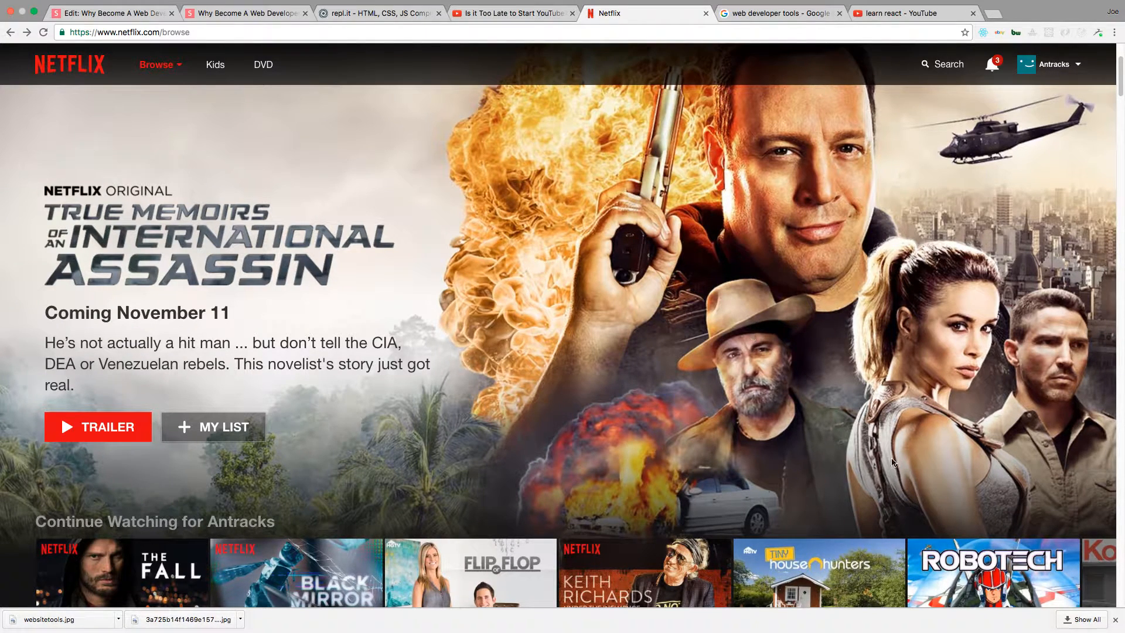
mouse_move(926, 514)
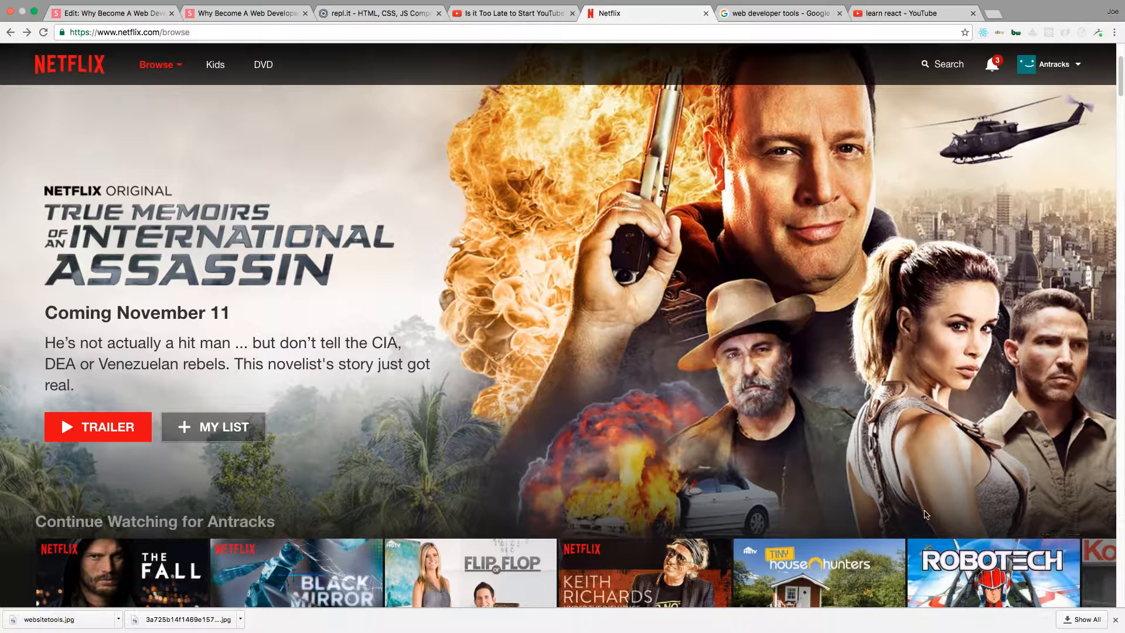
mouse_move(351, 264)
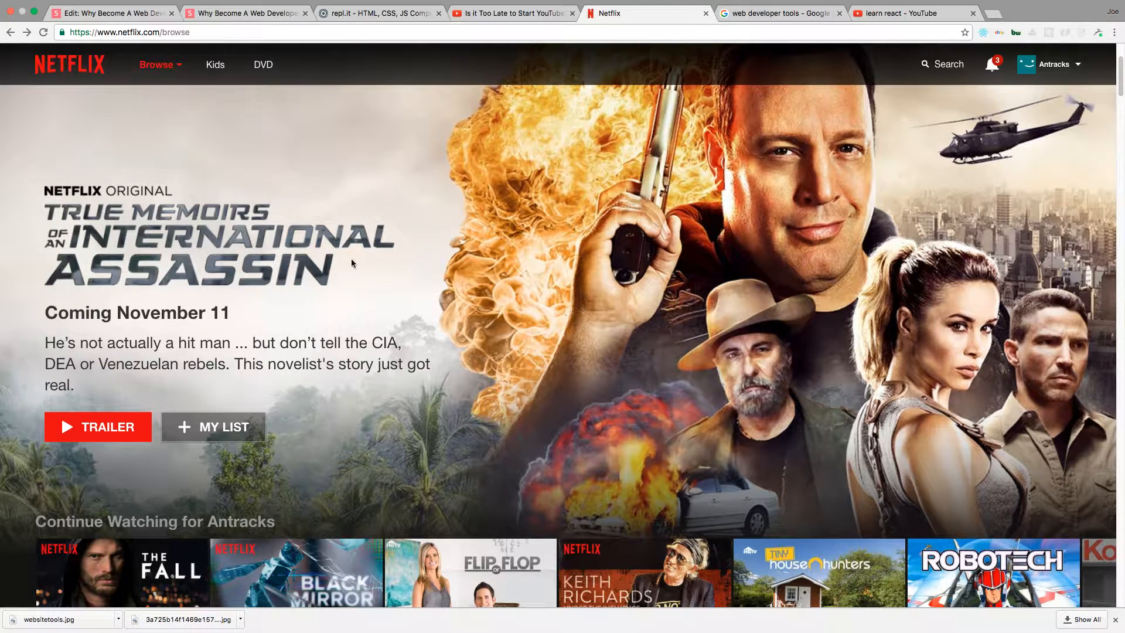
mouse_move(81, 98)
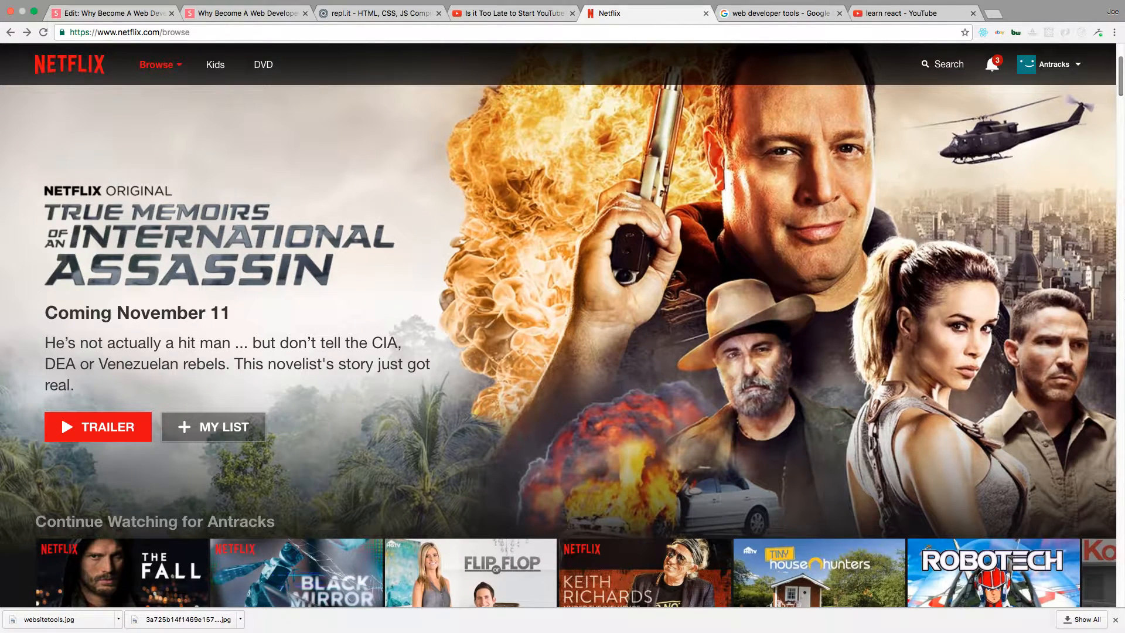
scroll("down", 3)
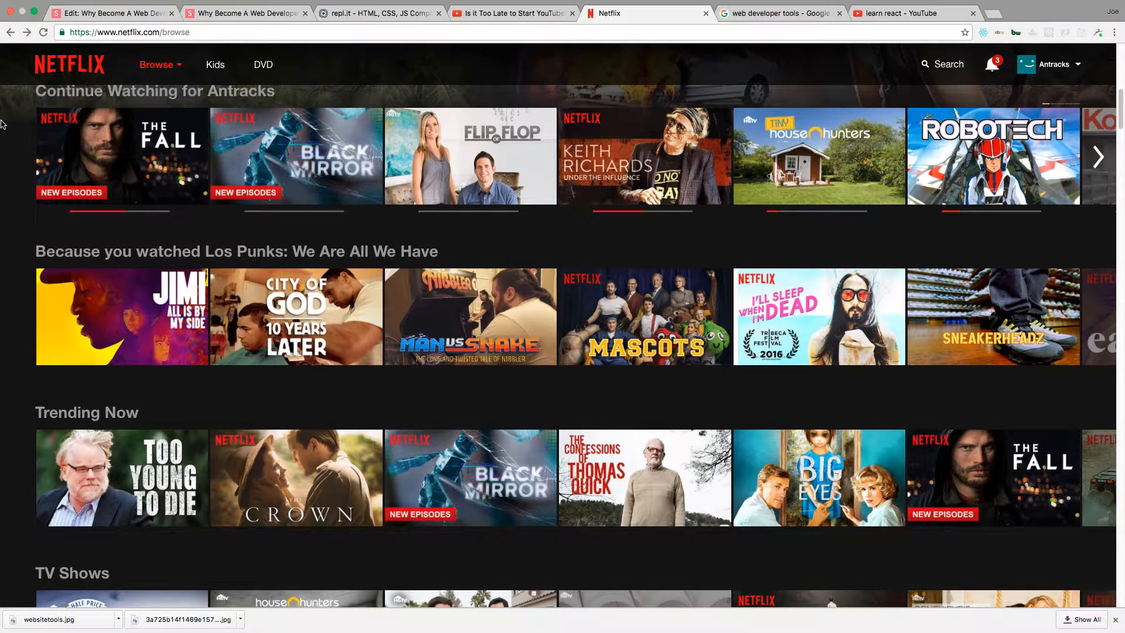
mouse_move(16, 108)
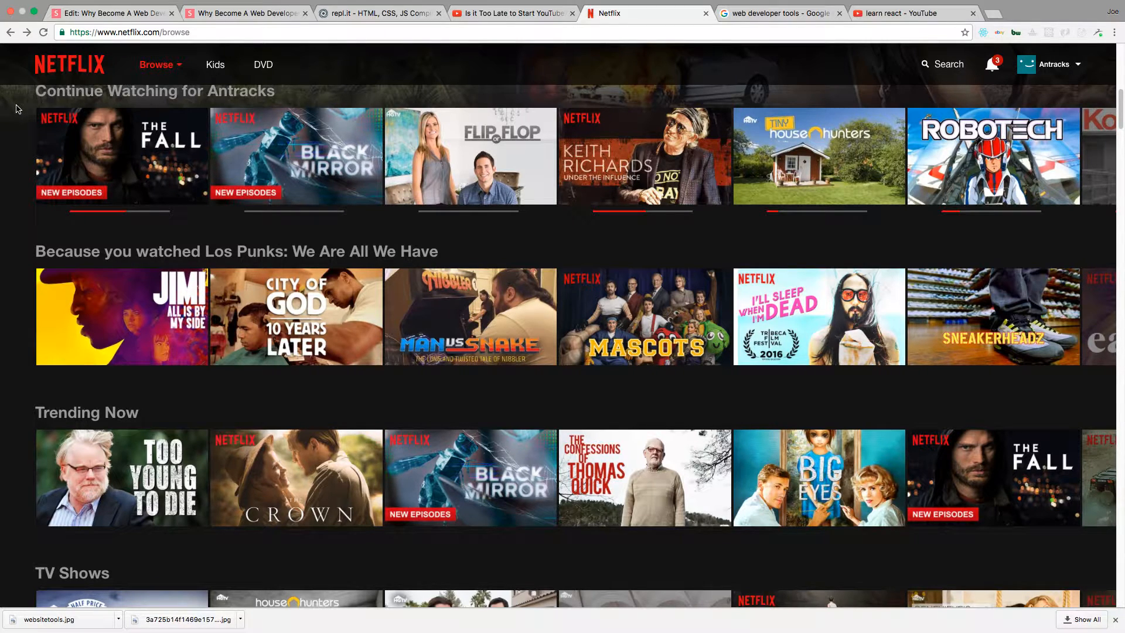